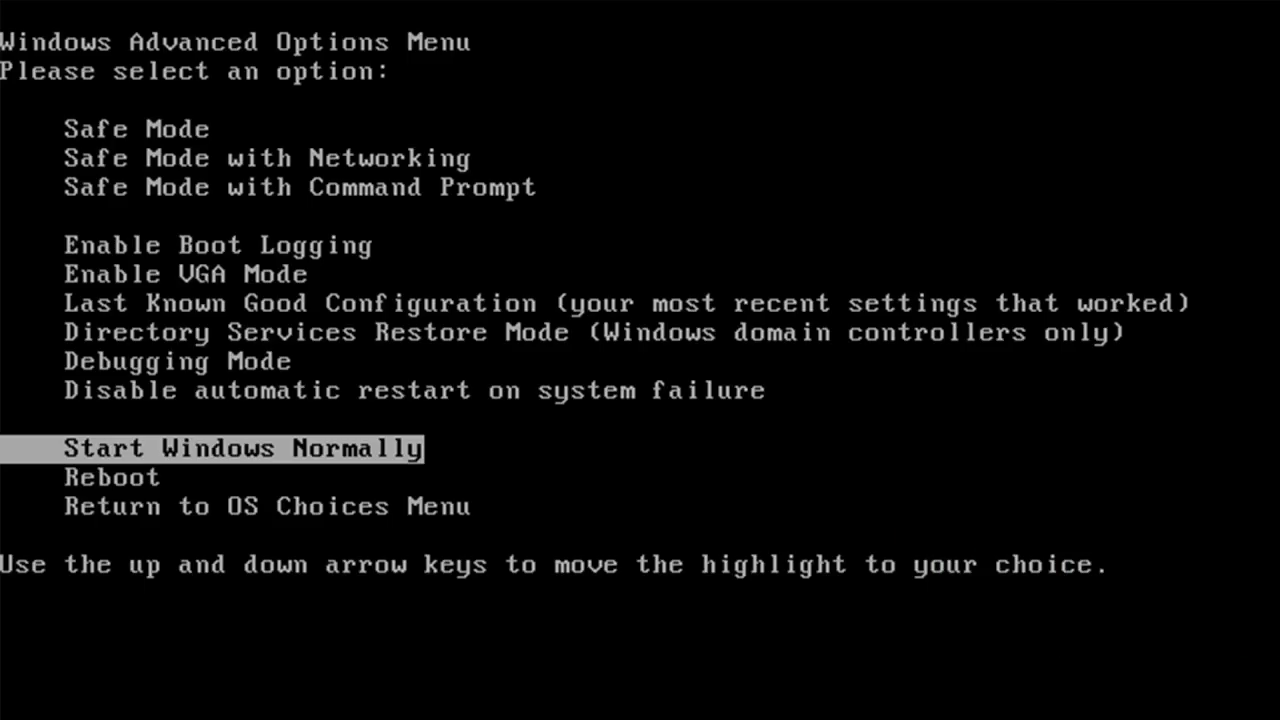
# Boot with 'Disable automatic restart on system failure' selected, reaching the XP welcome screen
pyautogui.press('Up')
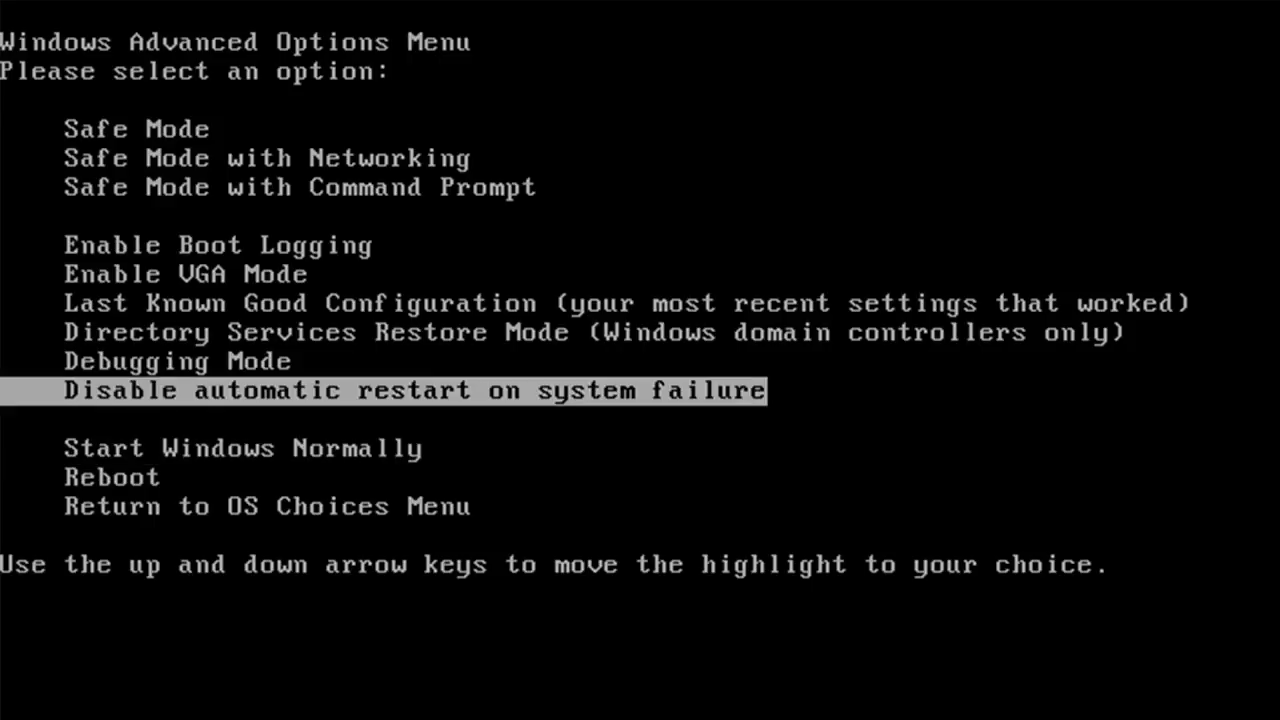
pyautogui.press('up')
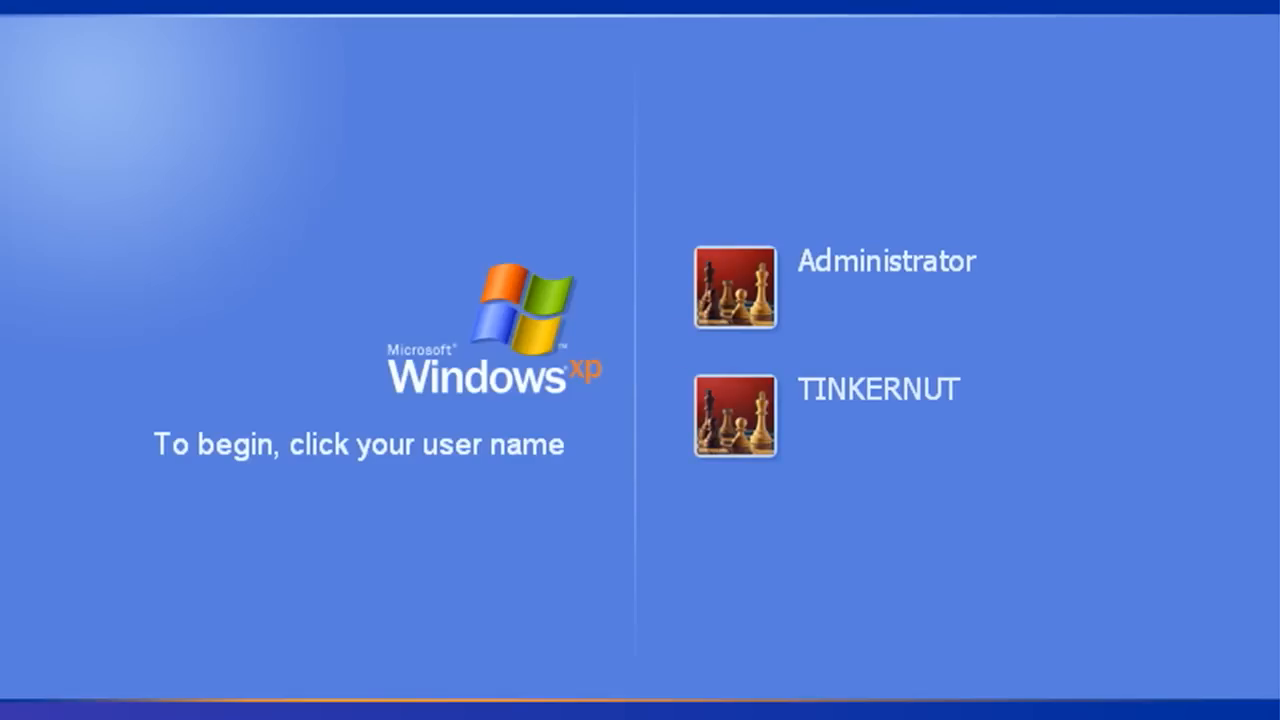
# Sign in as administrator, reach System Restore and continue with the 8/7/2009 driver-install restore point
pyautogui.click(734, 288)
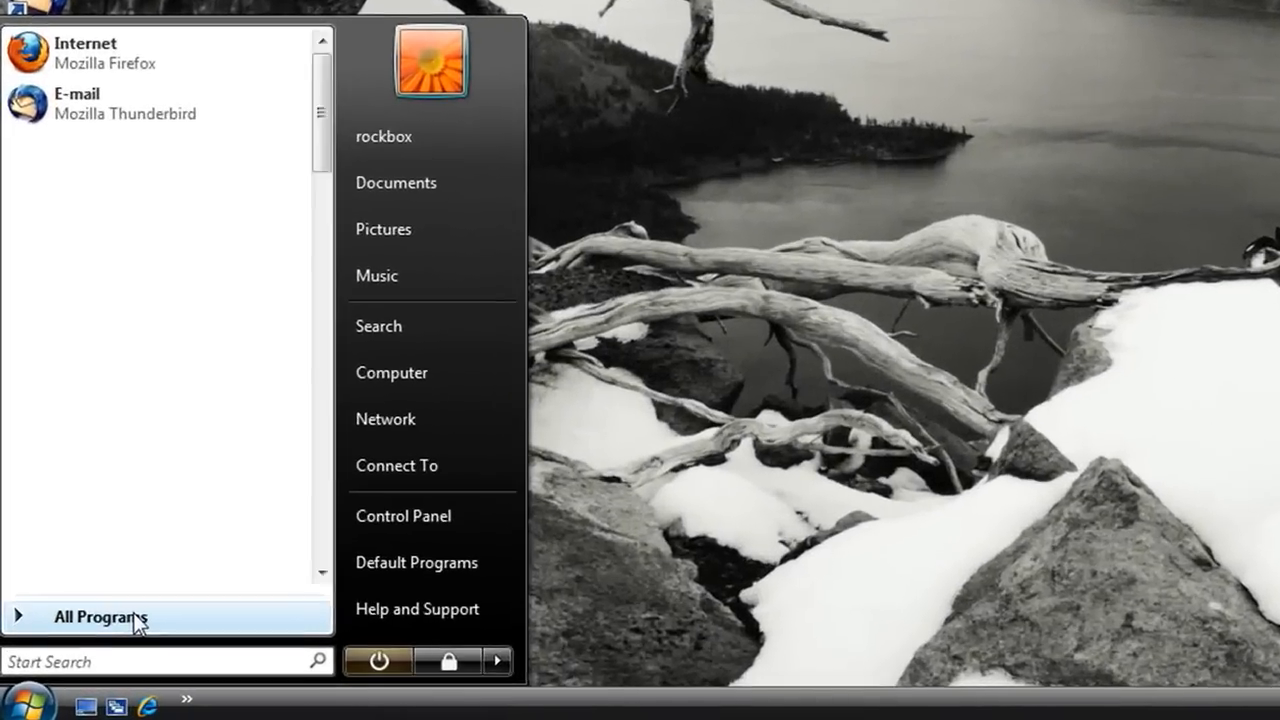
pyautogui.click(100, 616)
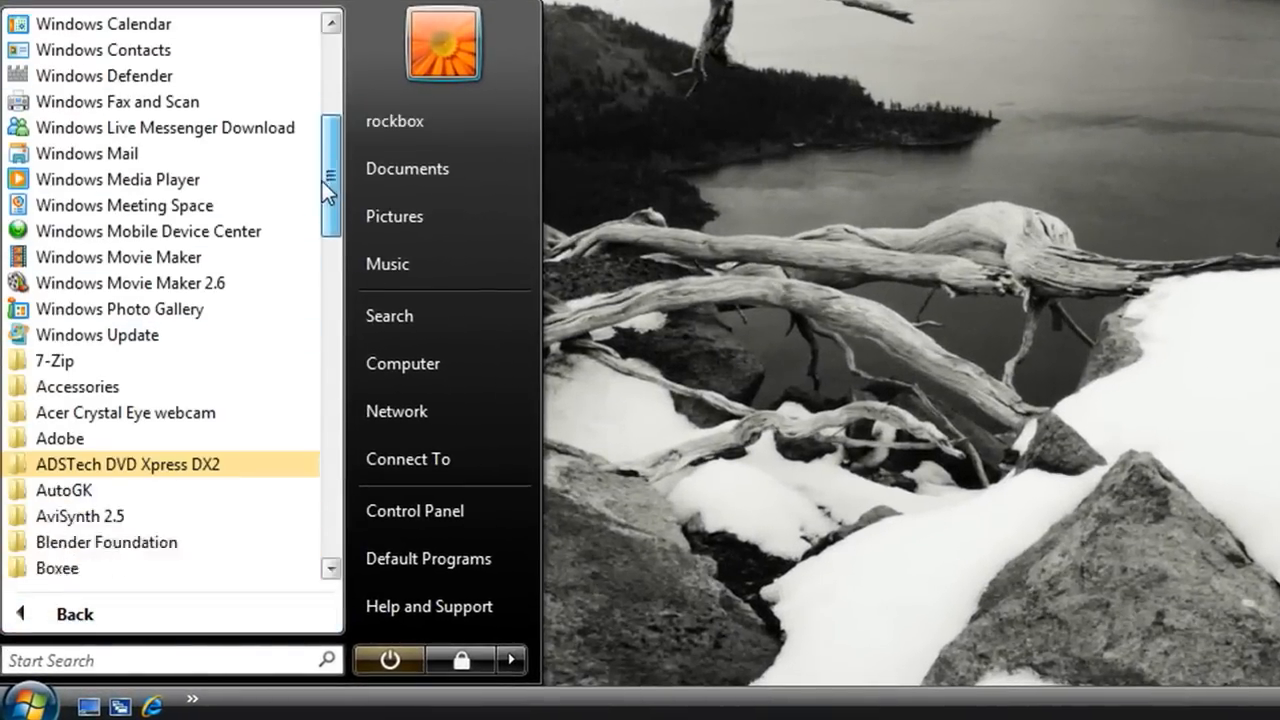
pyautogui.click(76, 386)
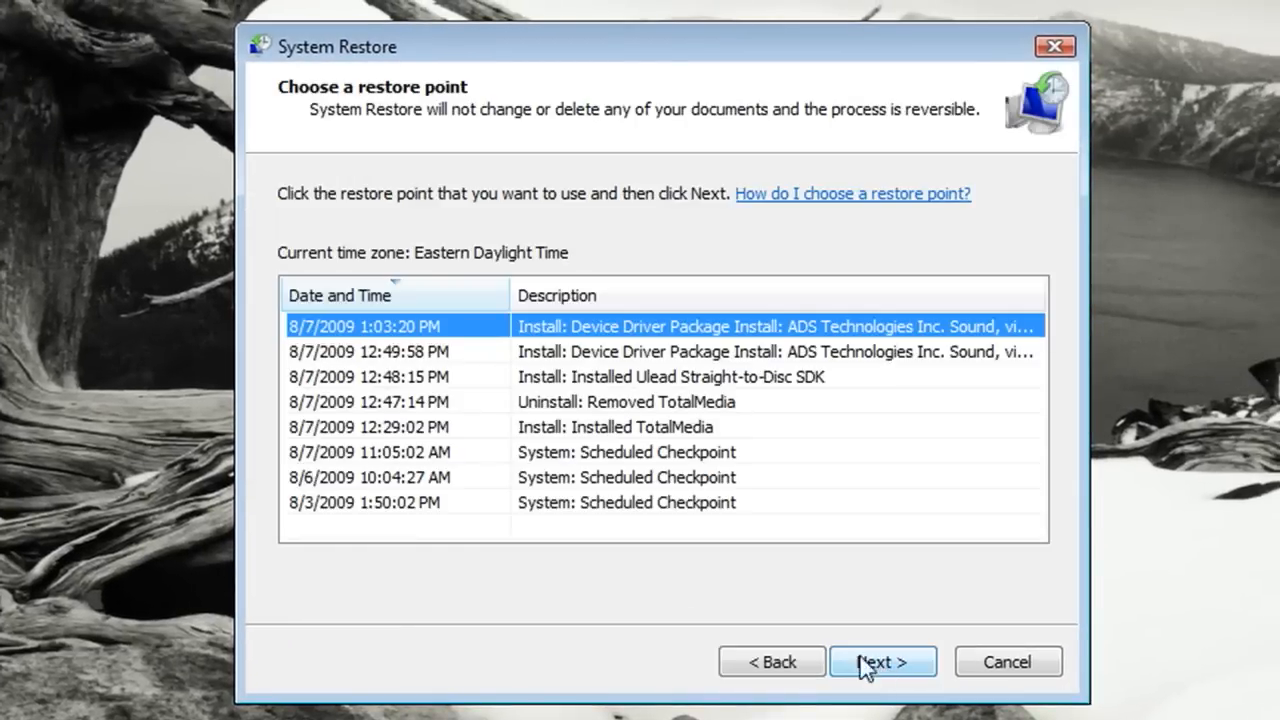
pyautogui.click(882, 662)
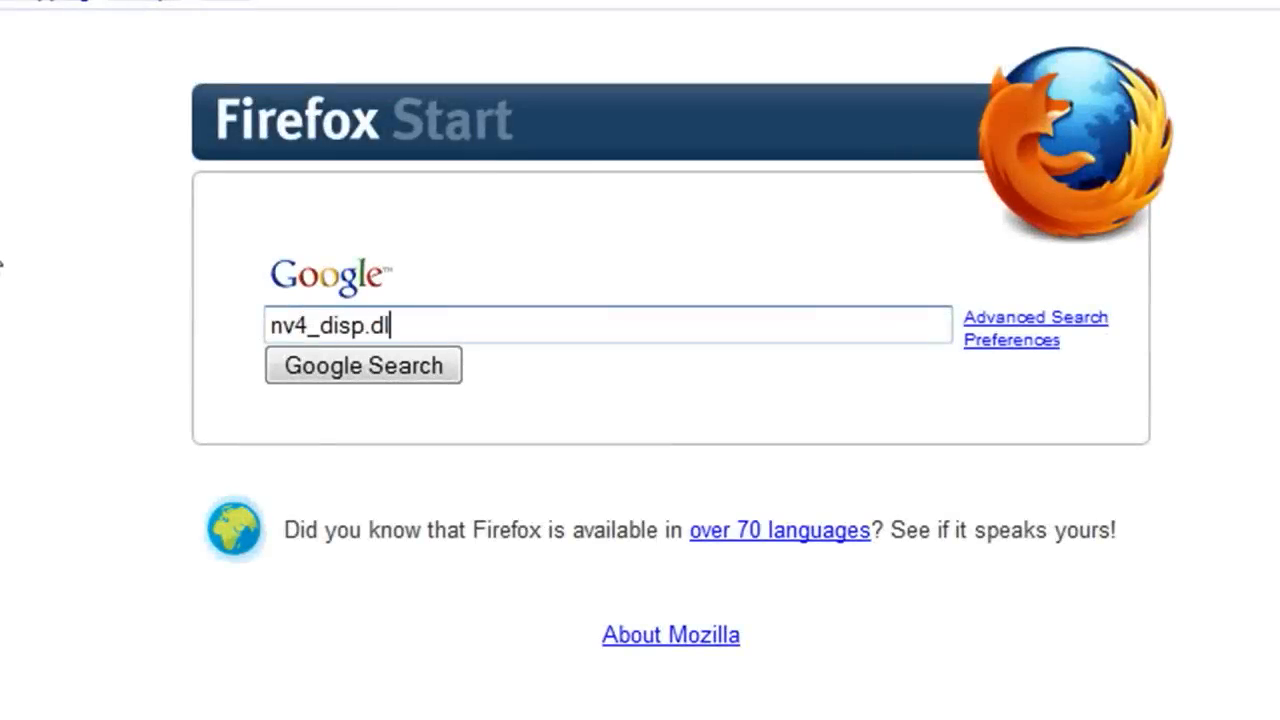
# Search Google for nv4_disp.dll, read the dll-files description, then go to NVIDIA's driver downloads
pyautogui.click(364, 364)
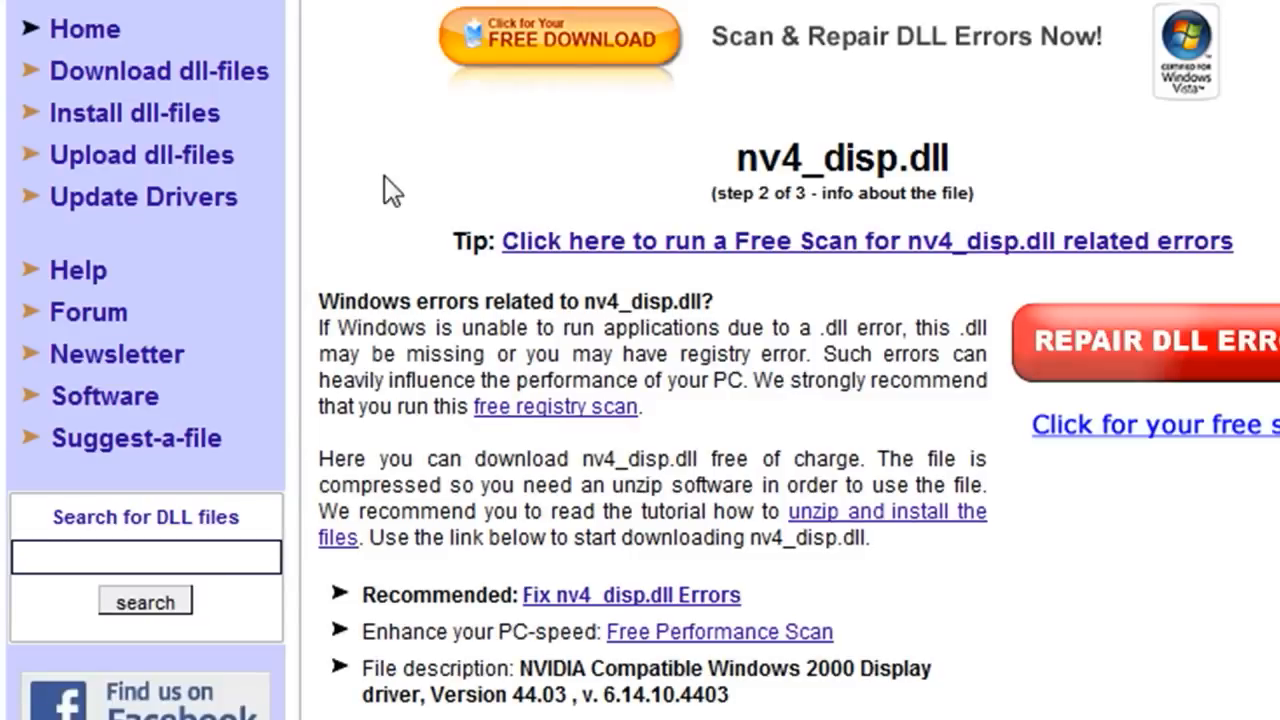
pyautogui.scroll(-3)
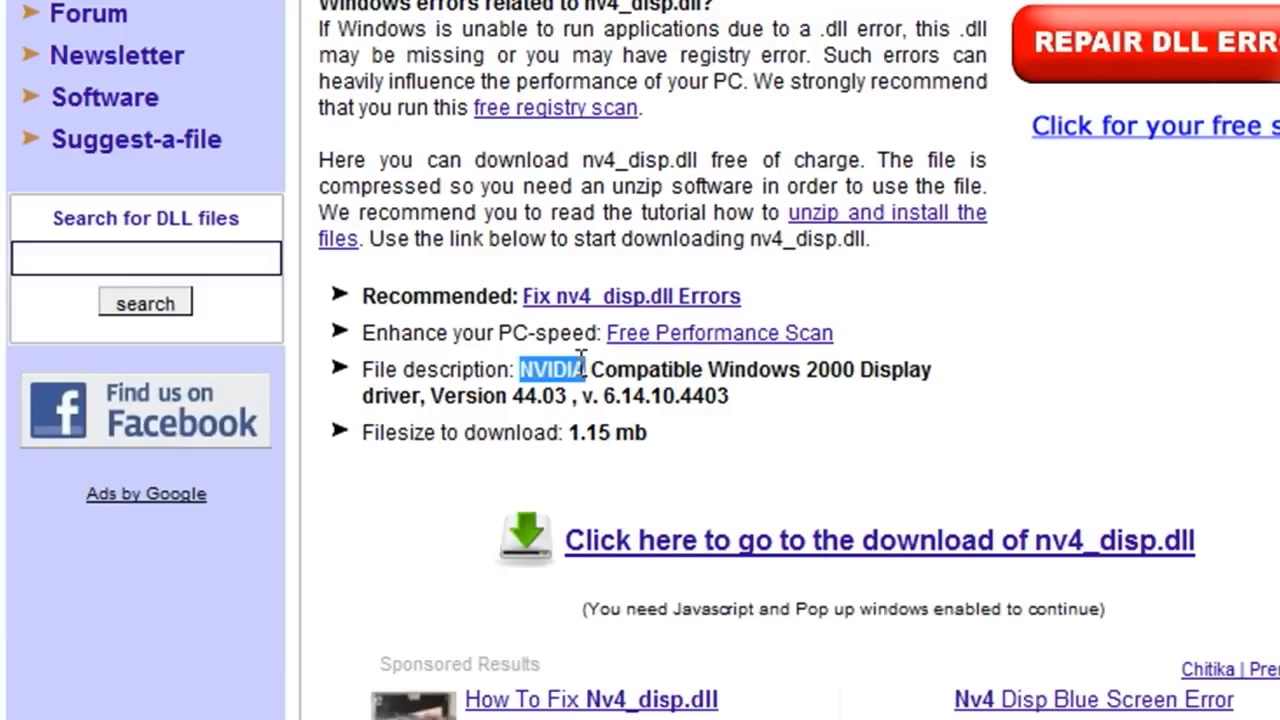
pyautogui.write('nvidia')
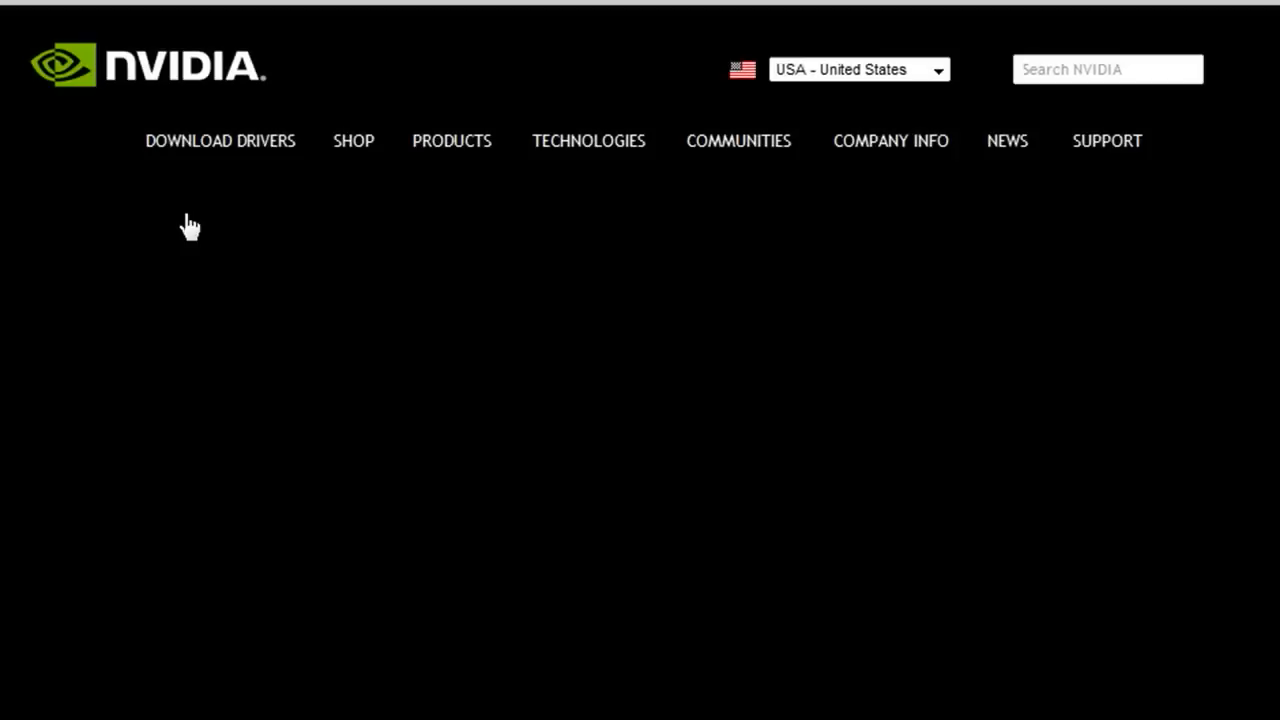
pyautogui.click(452, 140)
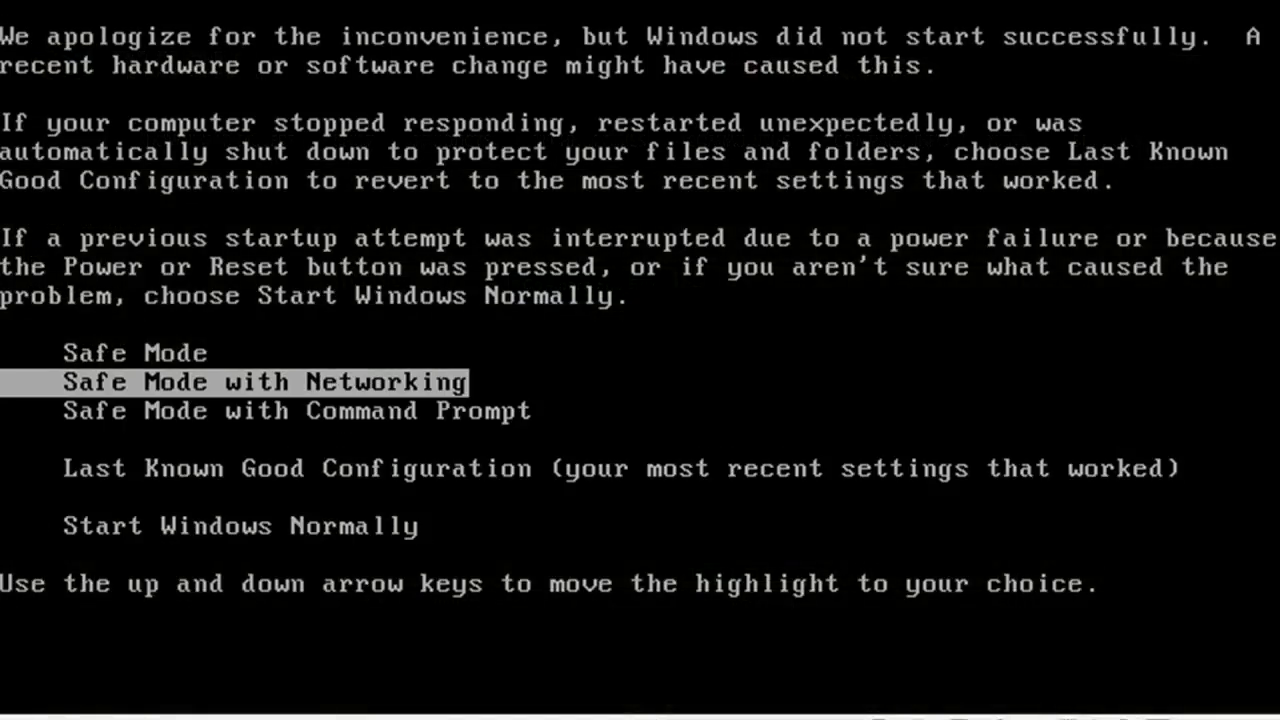
# Start Windows in Safe Mode and bring up the Run prompt from the Start menu
pyautogui.press('Up')
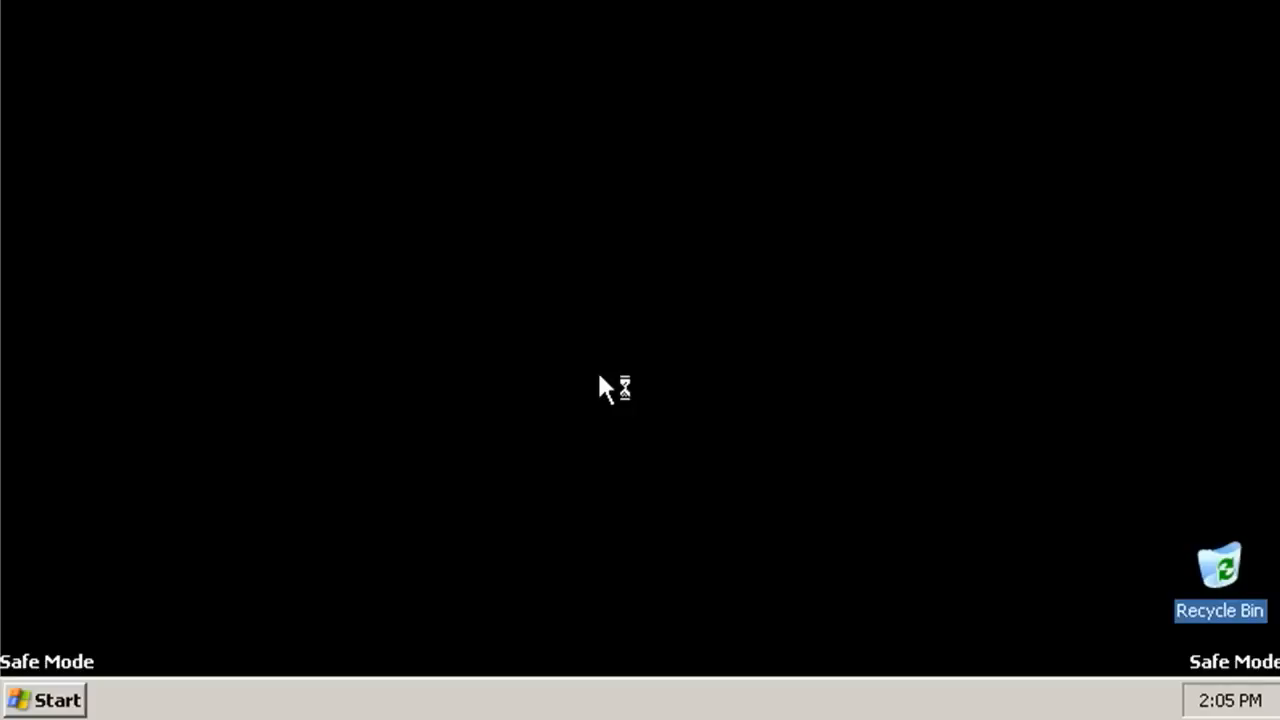
pyautogui.click(44, 700)
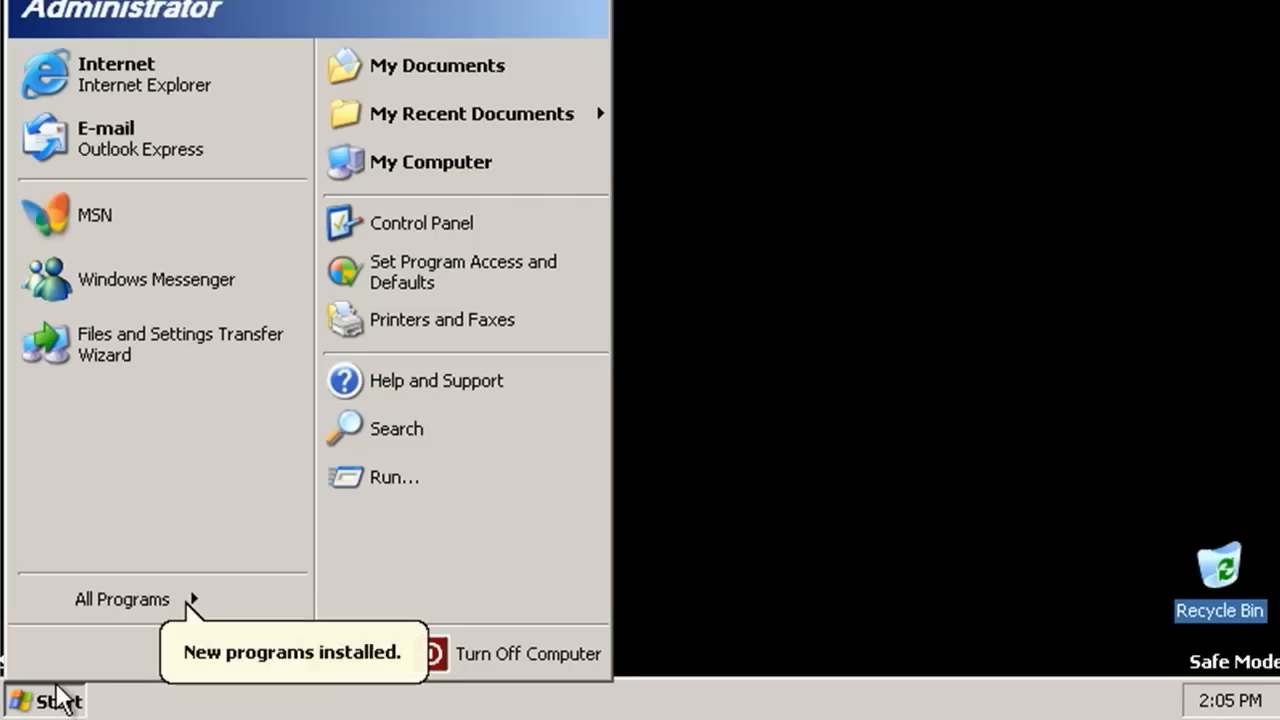
pyautogui.moveTo(394, 476)
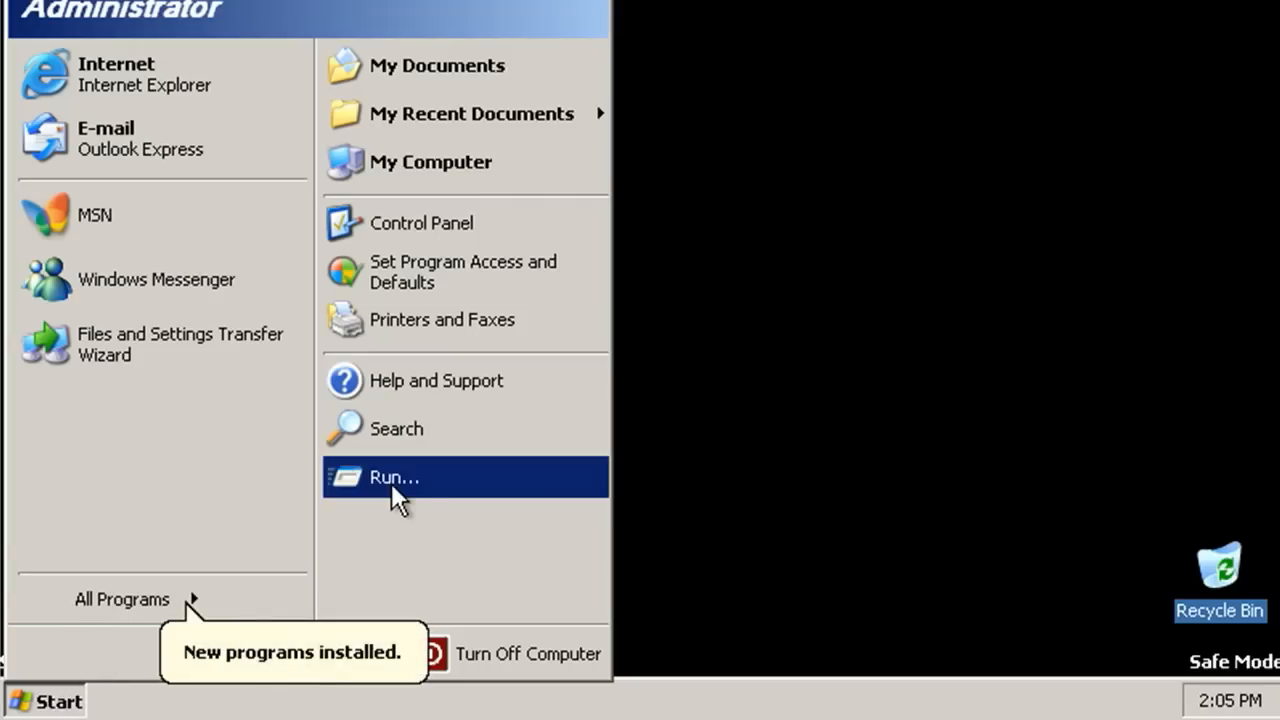
pyautogui.click(392, 476)
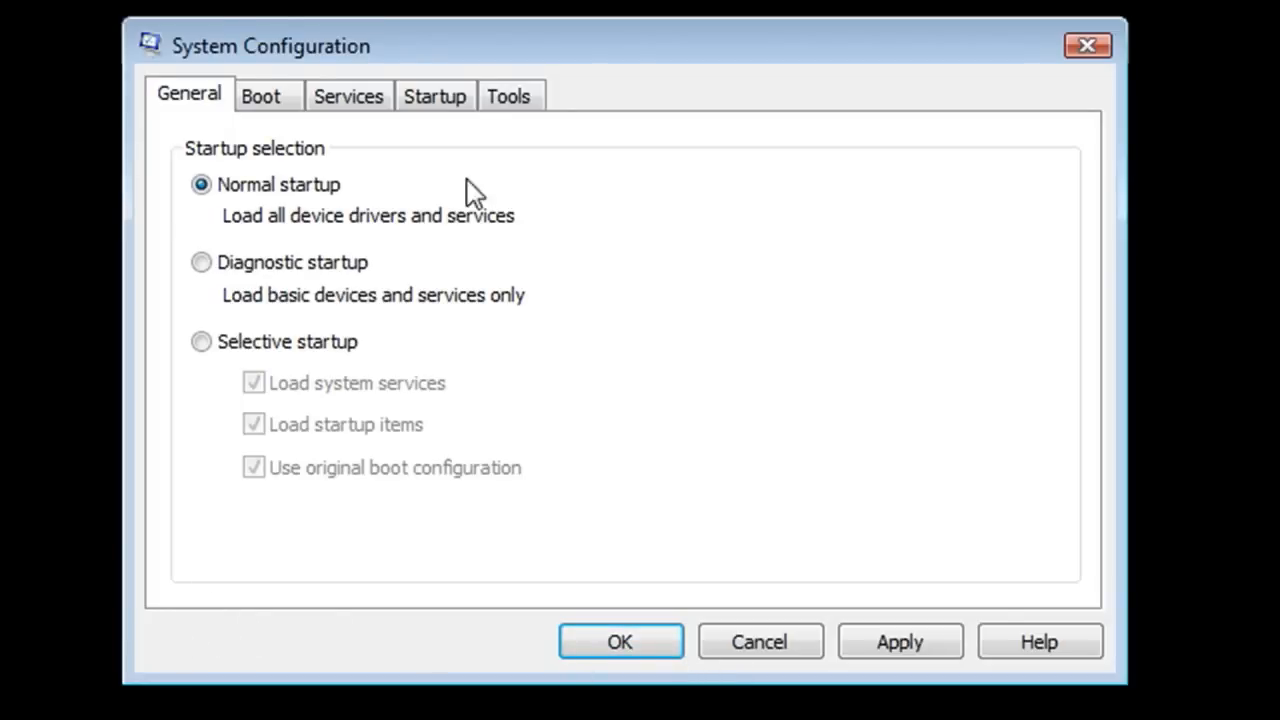
# Review the startup items and choose Selective startup with 'Load startup items' unticked
pyautogui.click(436, 96)
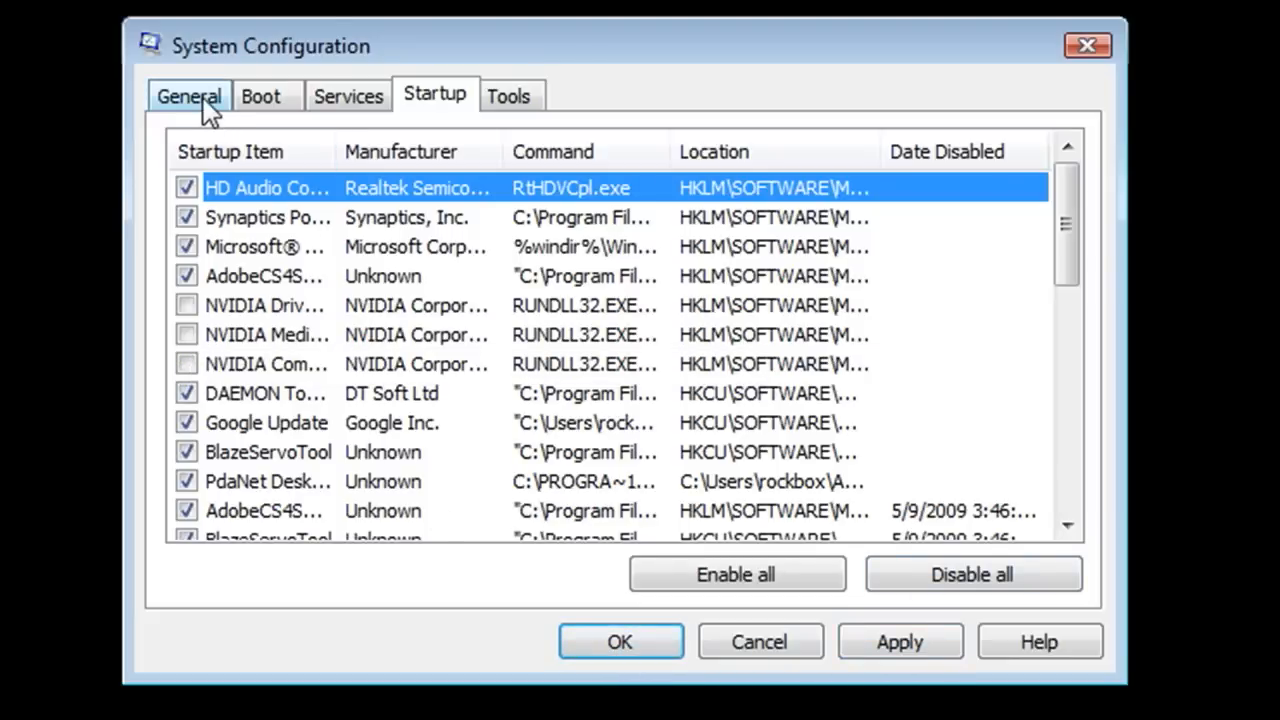
pyautogui.click(188, 96)
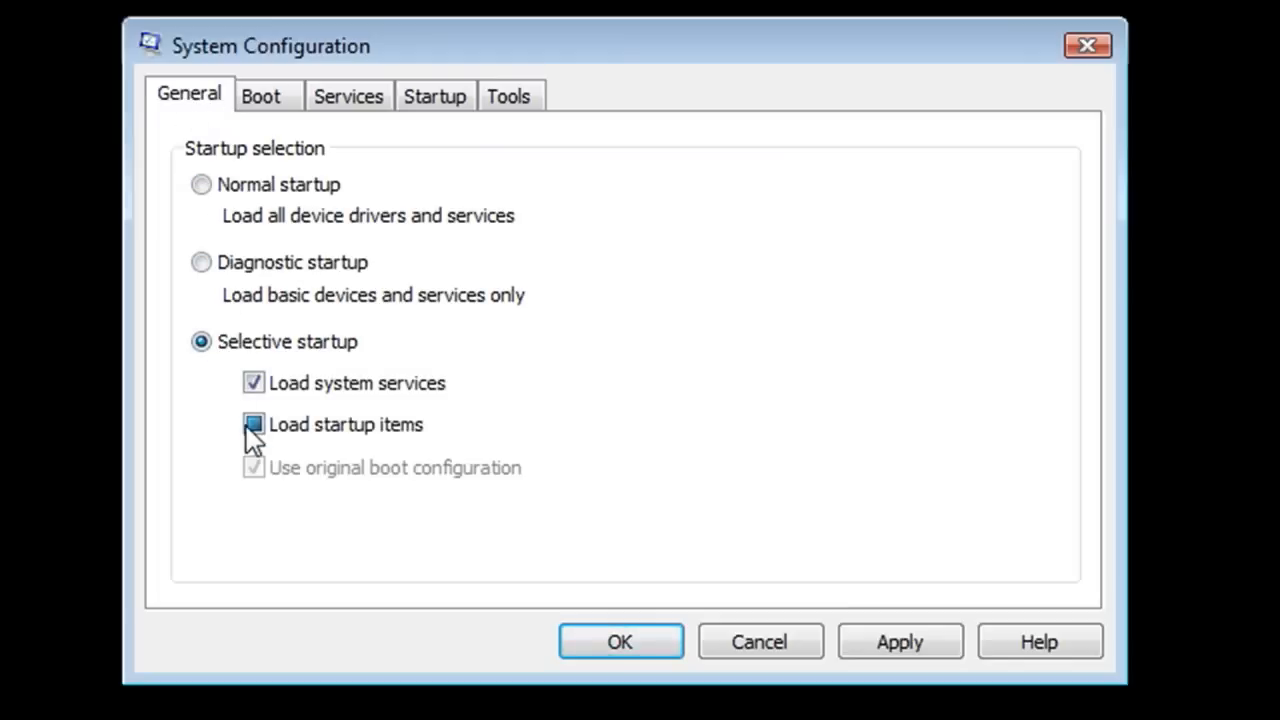
pyautogui.click(252, 424)
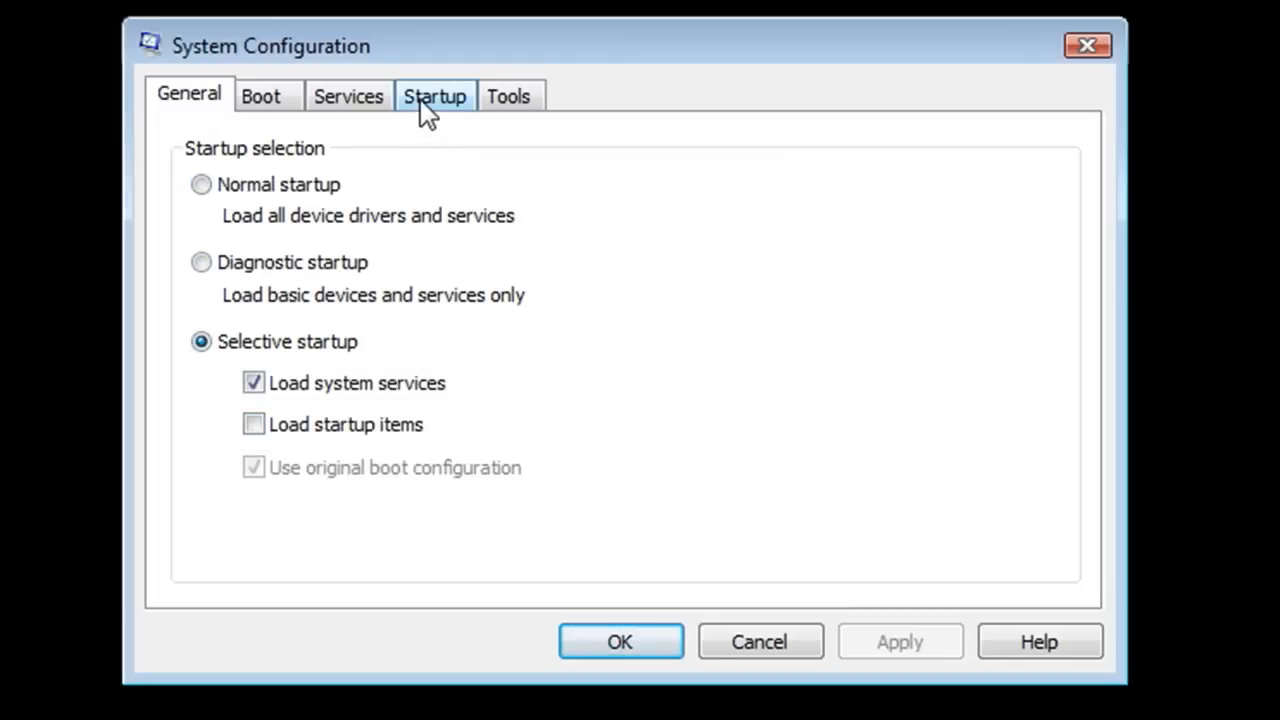
pyautogui.click(436, 96)
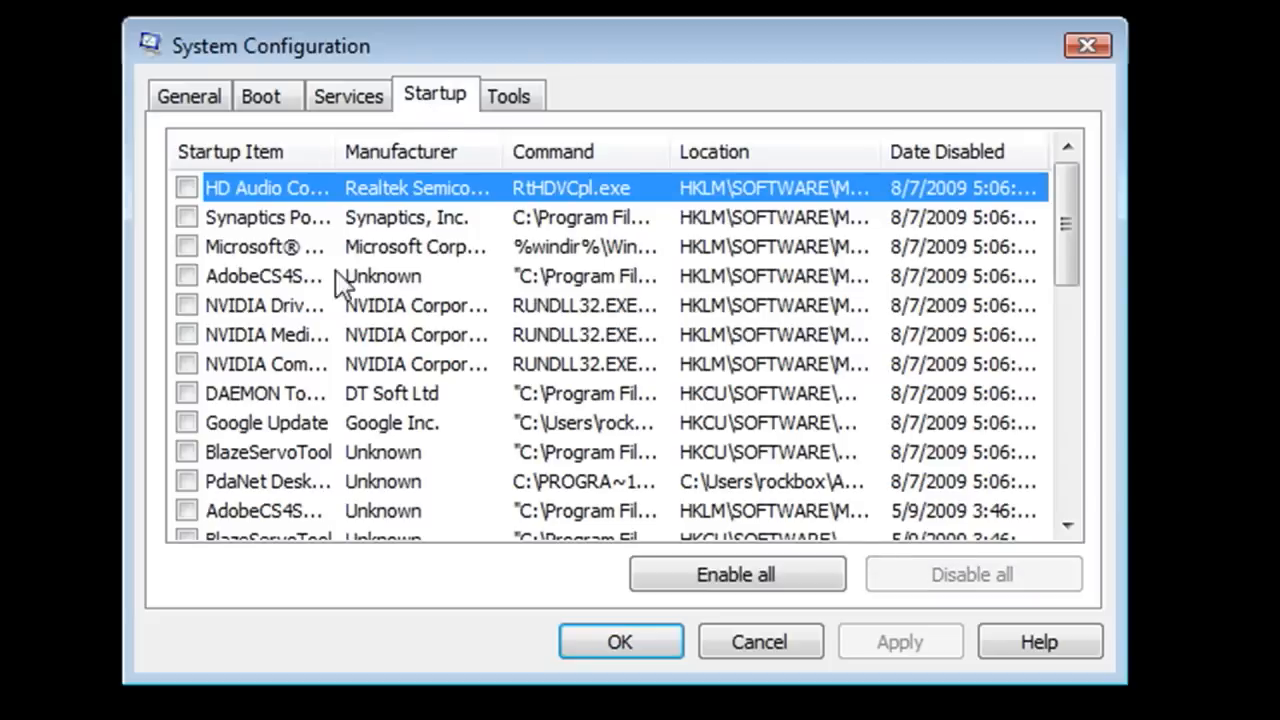
pyautogui.click(188, 96)
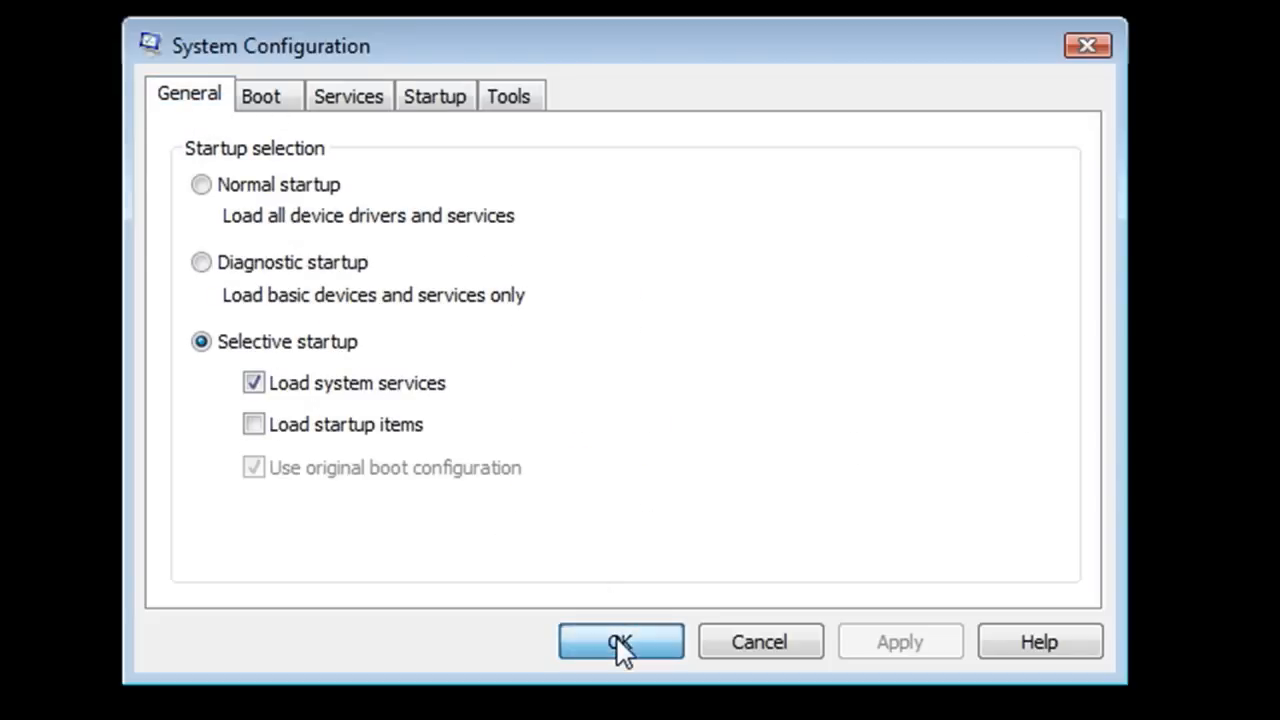
# Apply the selective startup settings and exit without restarting
pyautogui.click(620, 640)
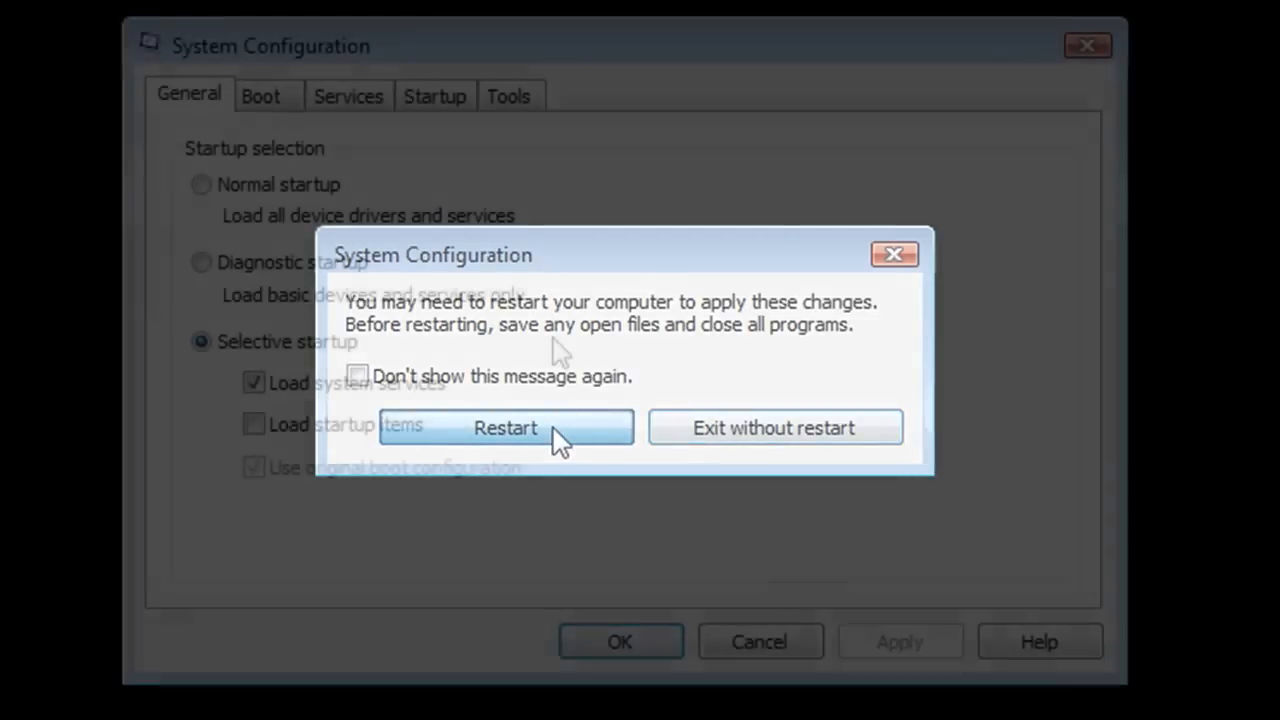
pyautogui.click(774, 428)
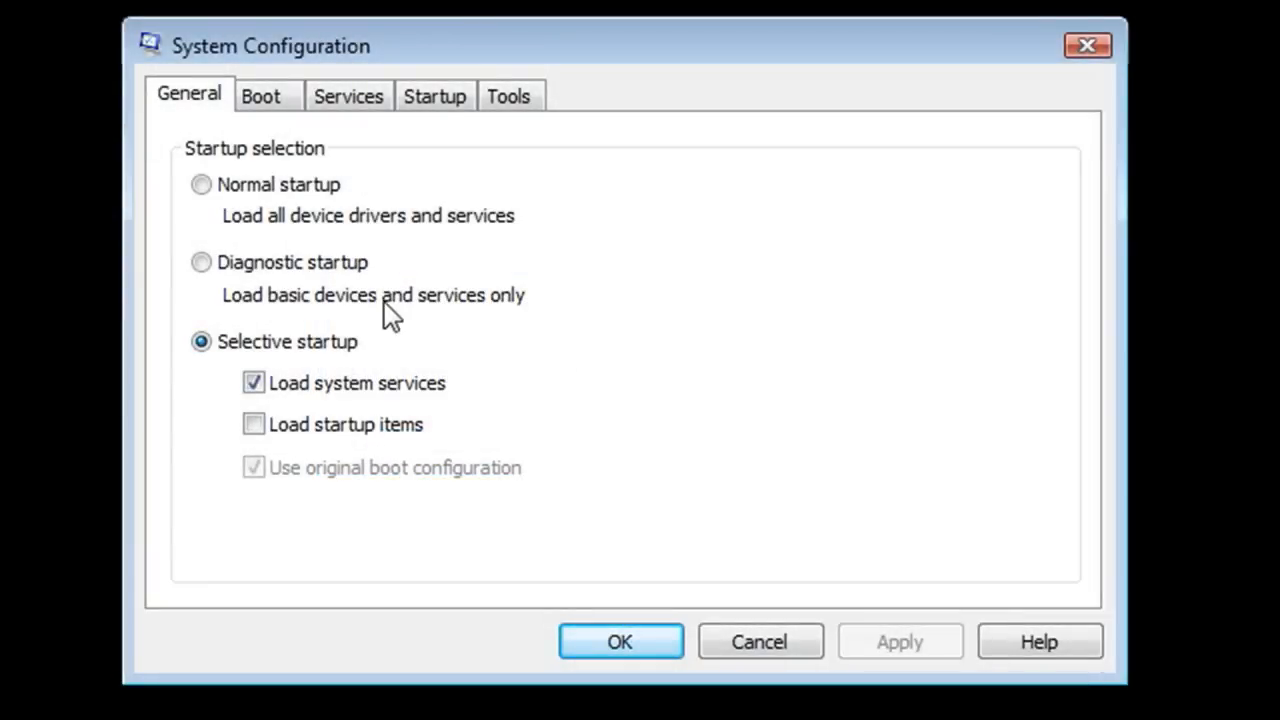
pyautogui.click(436, 96)
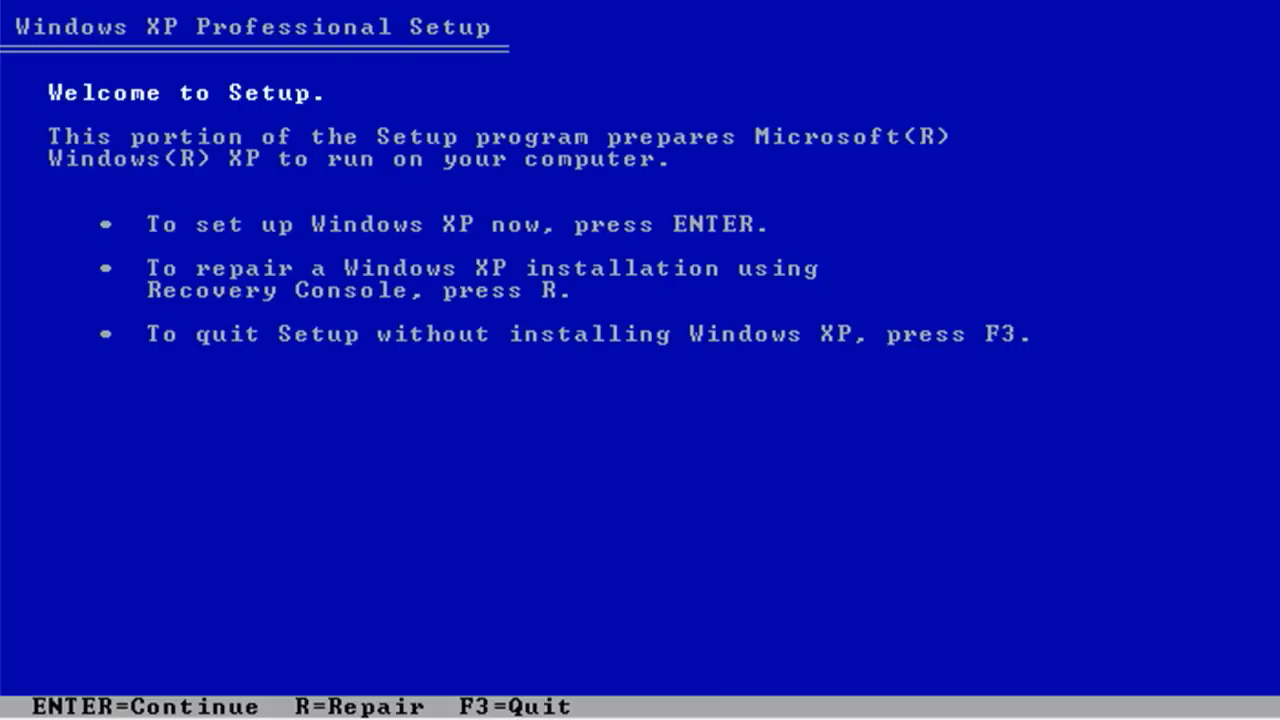
# Enter the Recovery Console, run fixboot answering y to write a new boot sector on C:, then reboot from the setup disc
pyautogui.press('r')
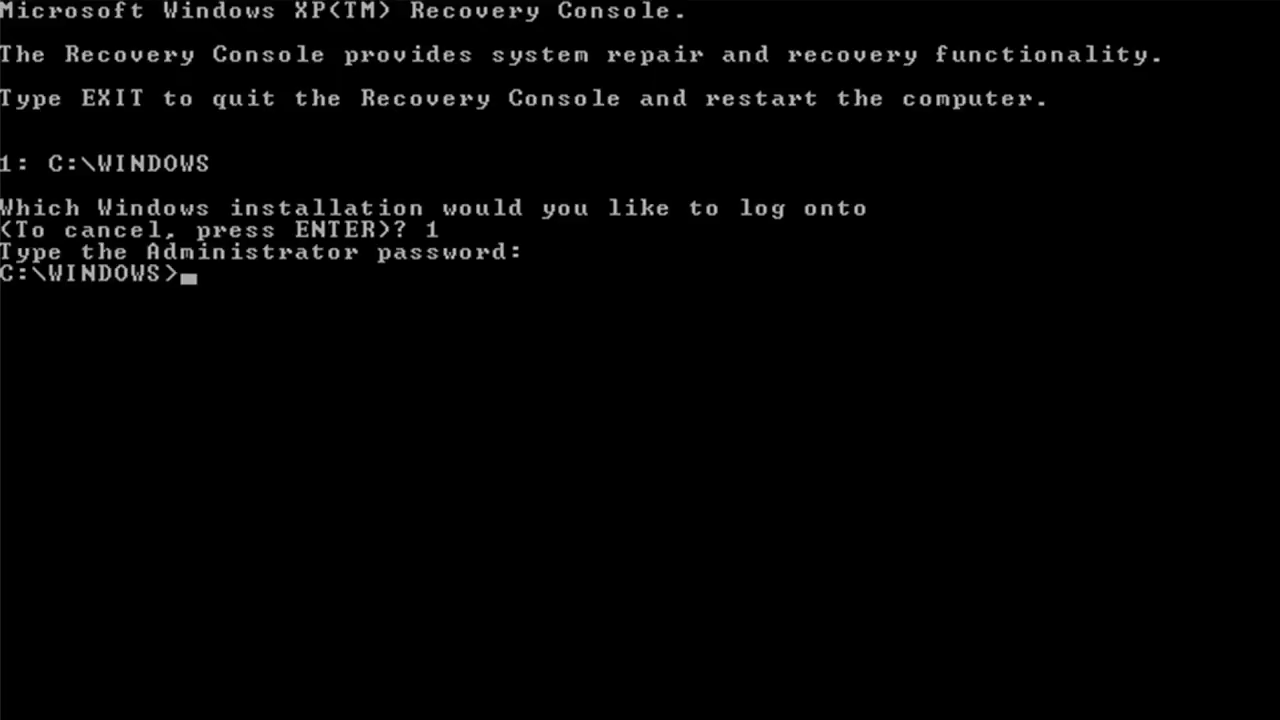
pyautogui.write('fixboot')
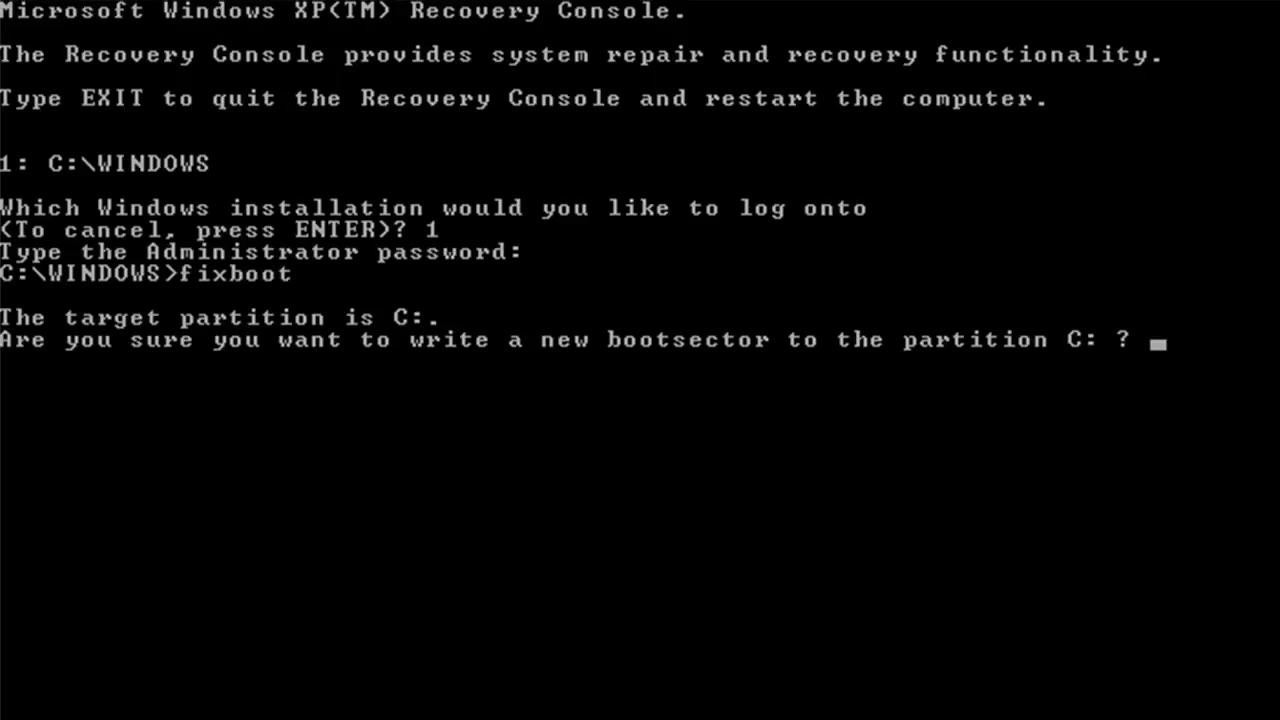
pyautogui.write('y')
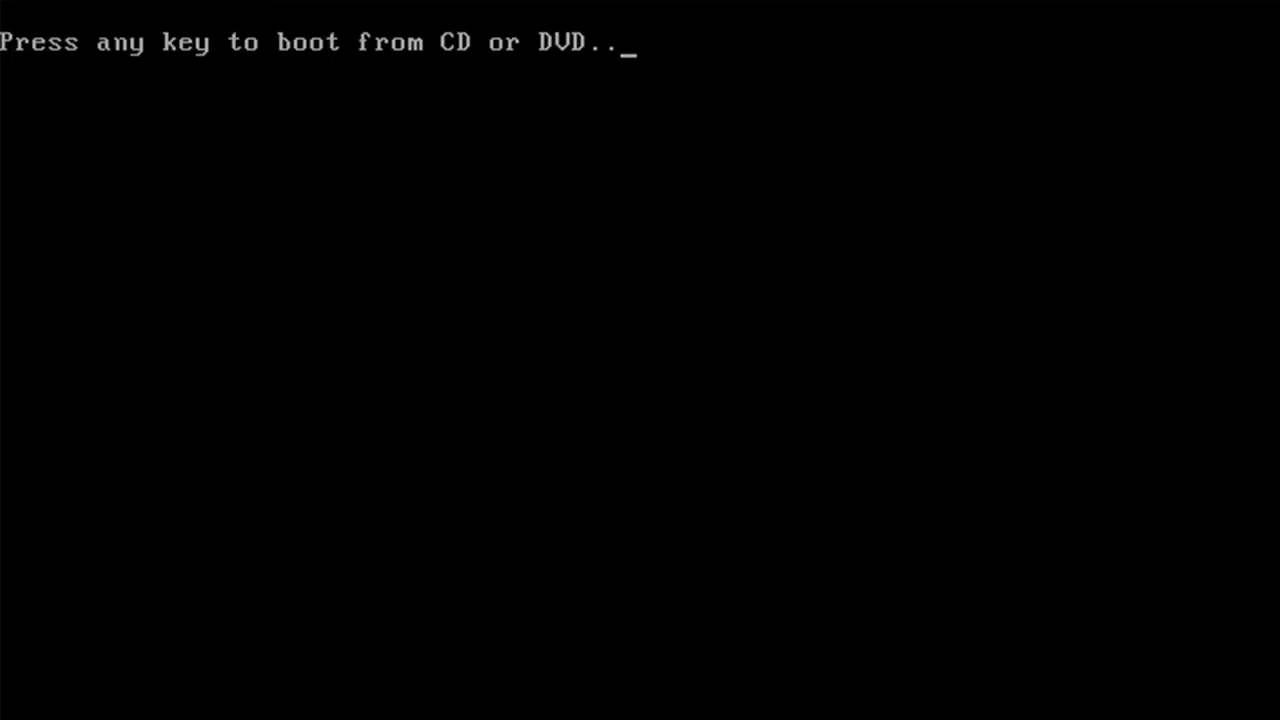
pyautogui.press('space')
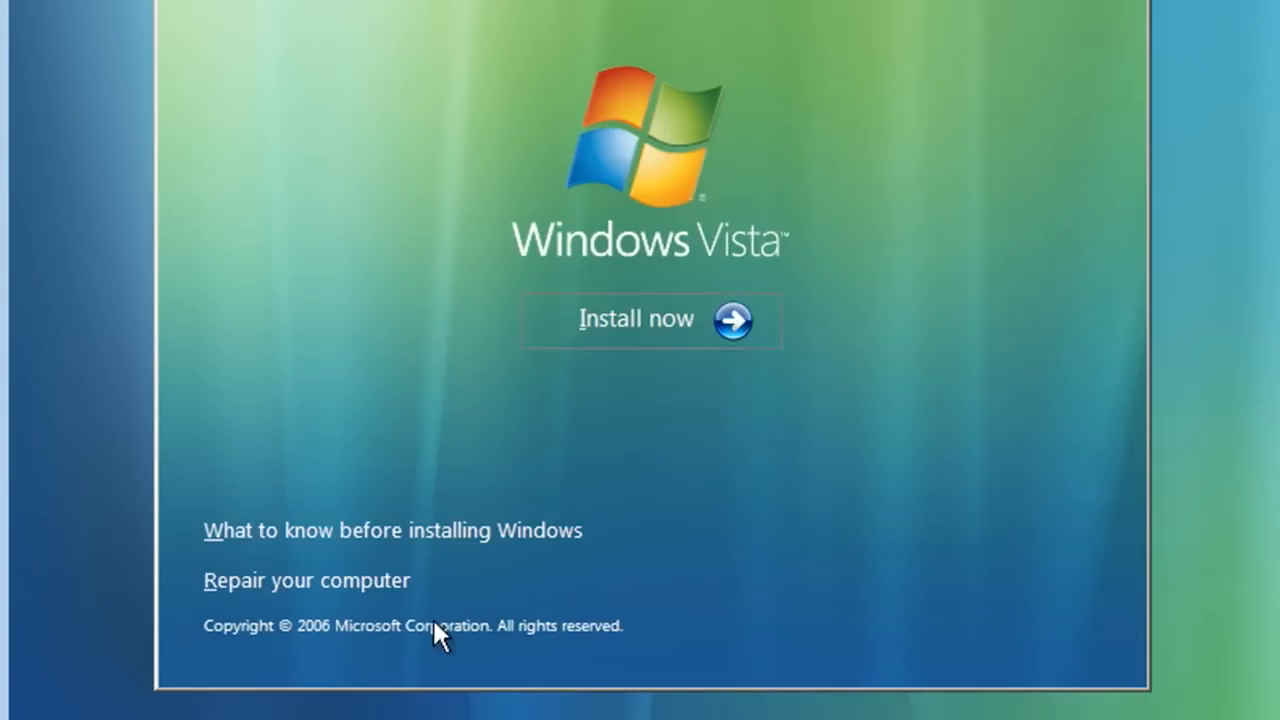
# Choose Repair your computer, continue past OS selection and launch Startup Repair
pyautogui.click(306, 580)
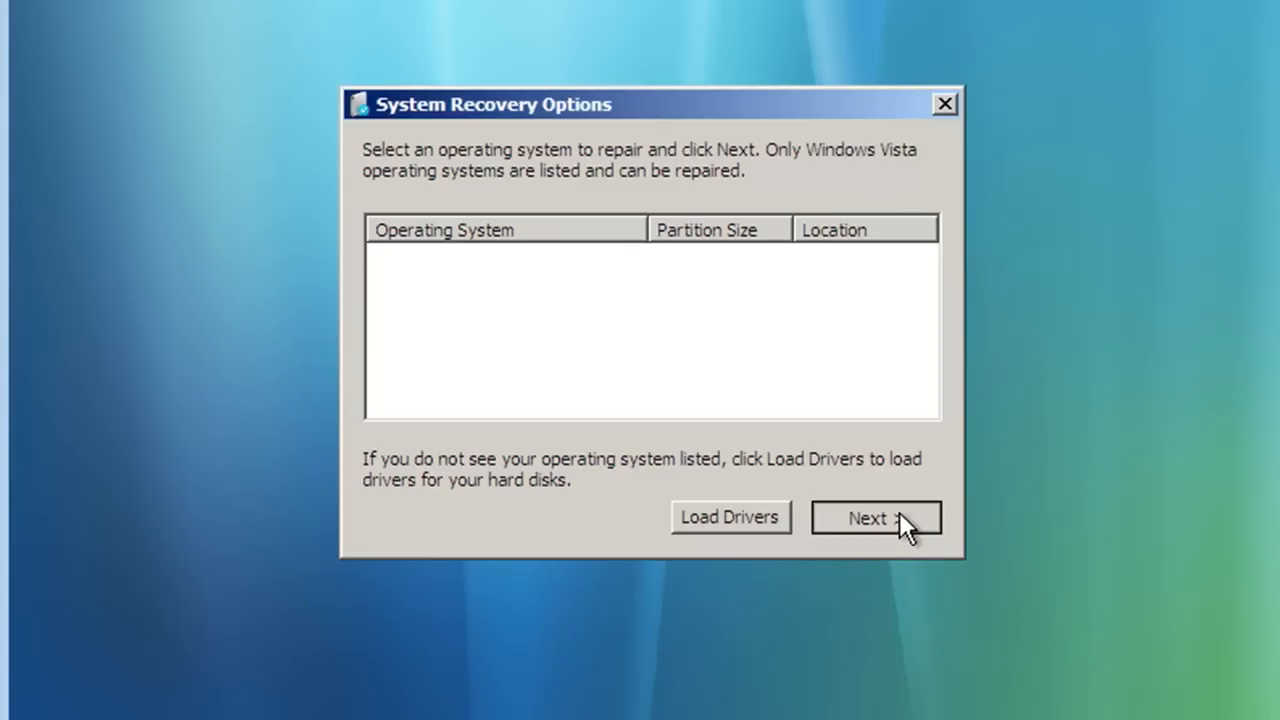
pyautogui.click(866, 518)
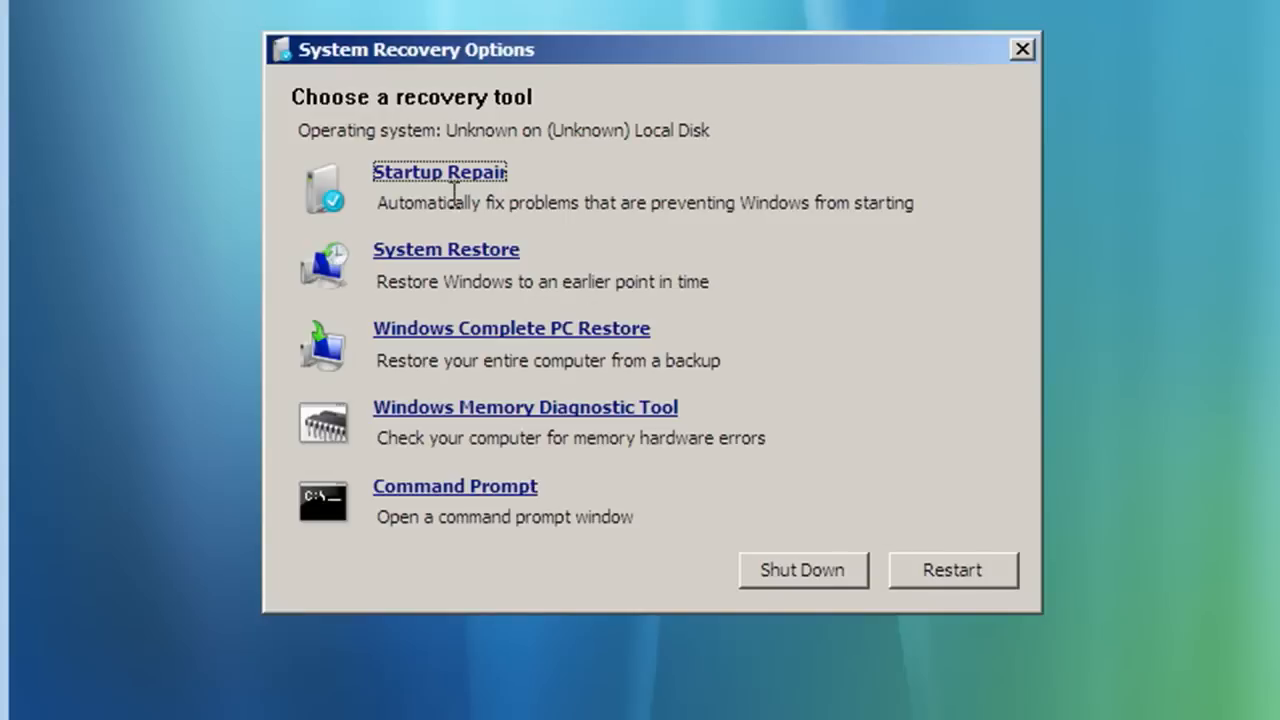
pyautogui.moveTo(460, 182)
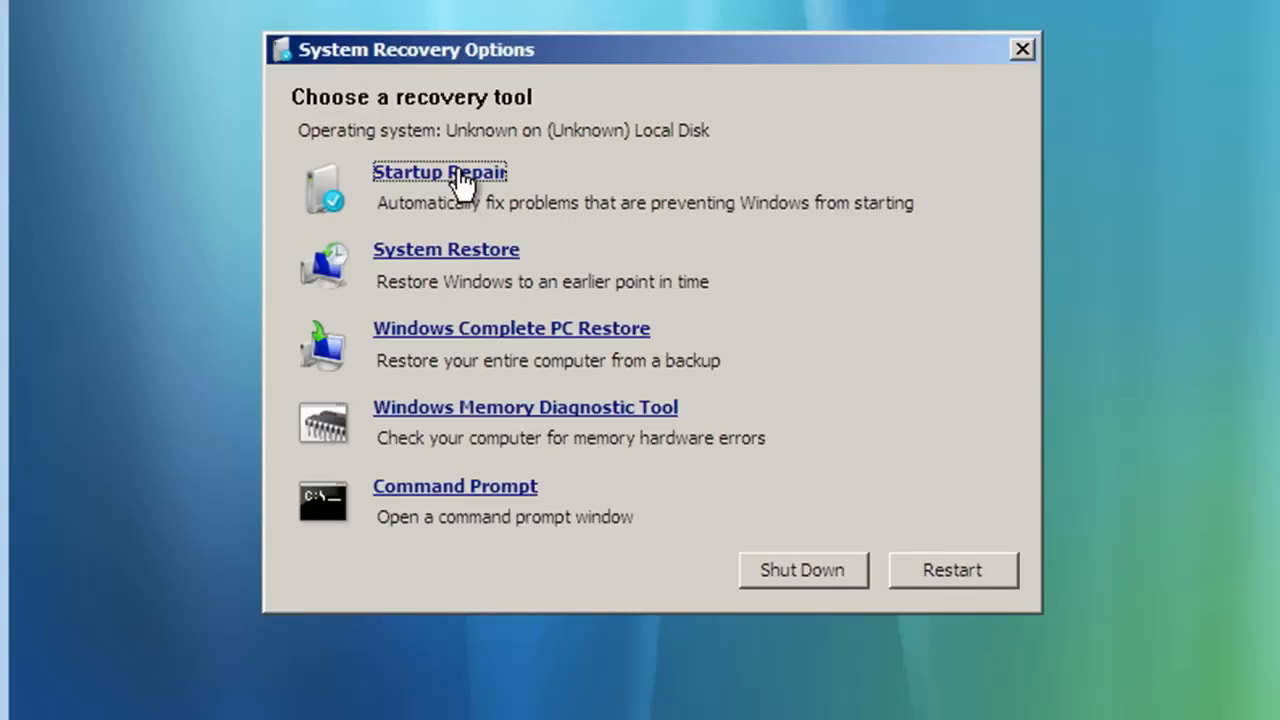
pyautogui.click(438, 172)
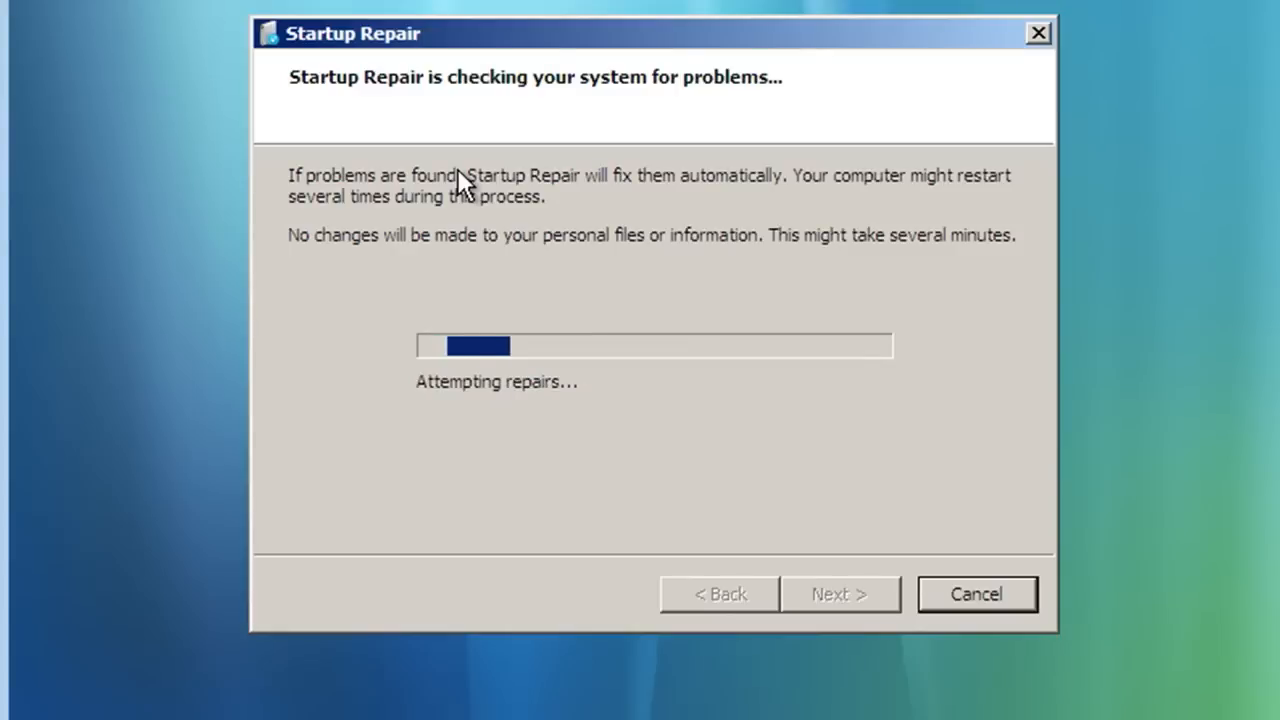
pyautogui.moveTo(964, 332)
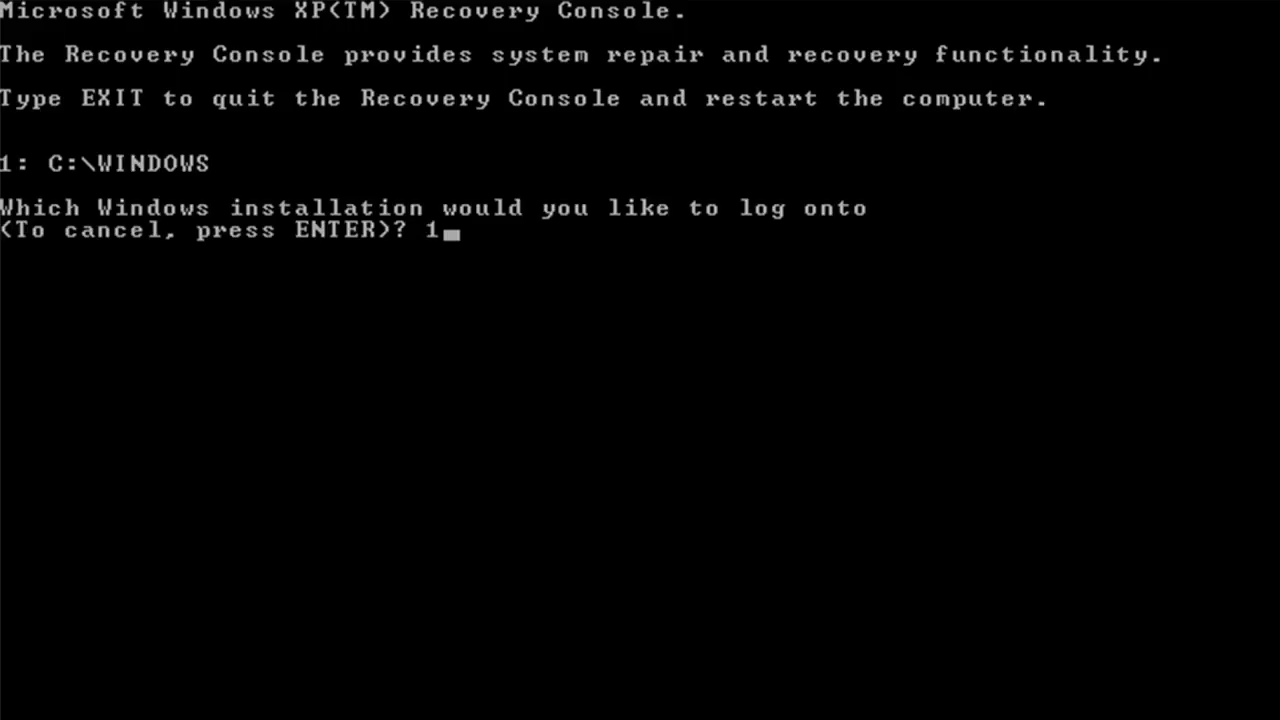
# Log onto installation 1 (C:\WINDOWS) and begin typing chkdsk at the prompt
pyautogui.press('Return')
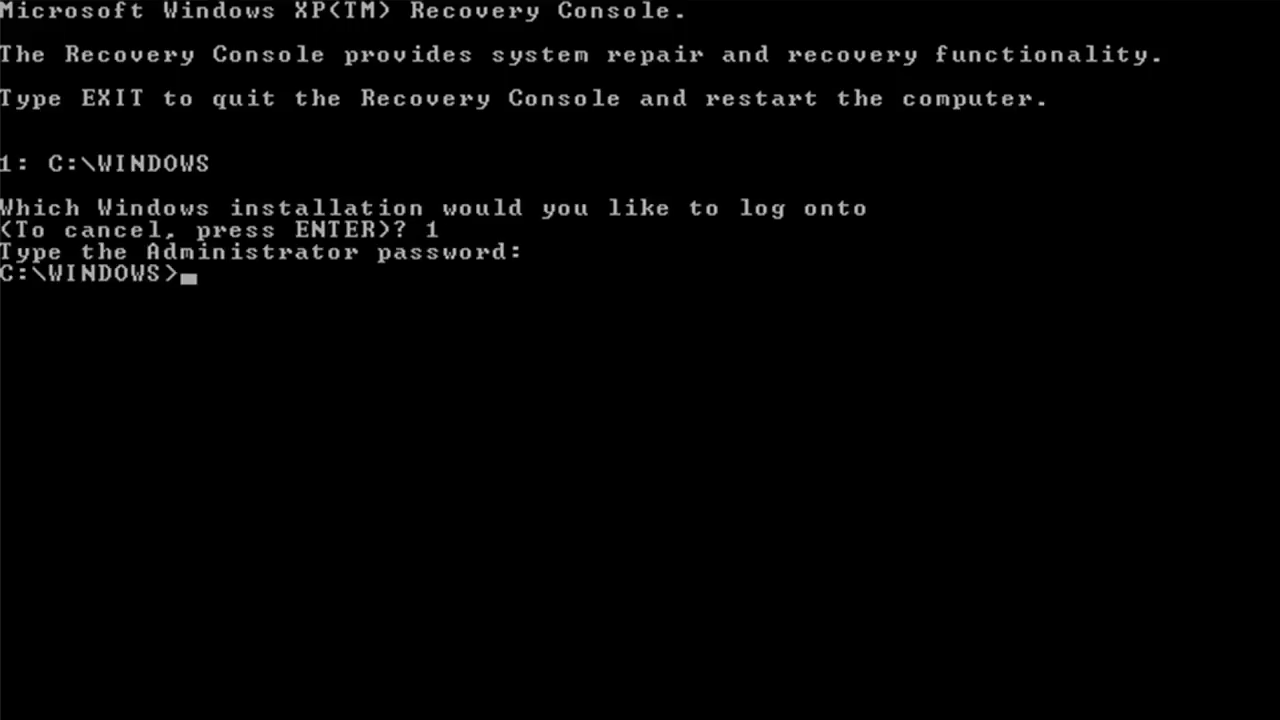
pyautogui.write('chk')
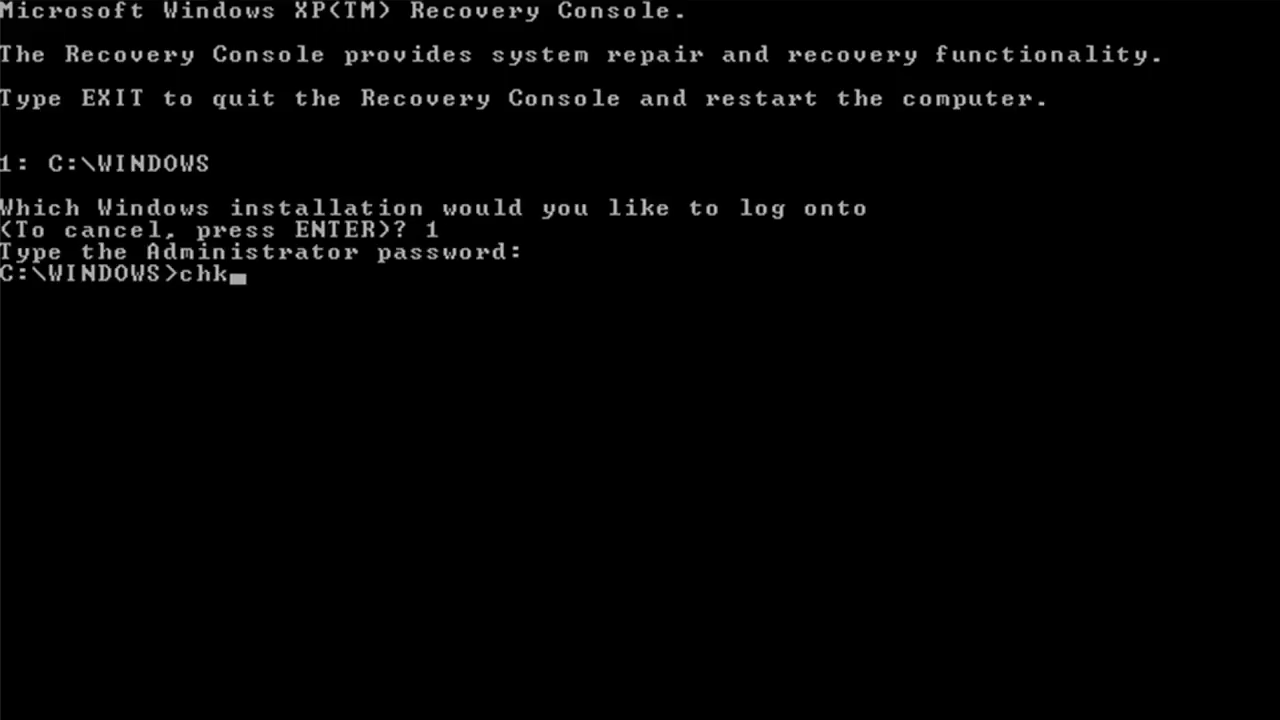